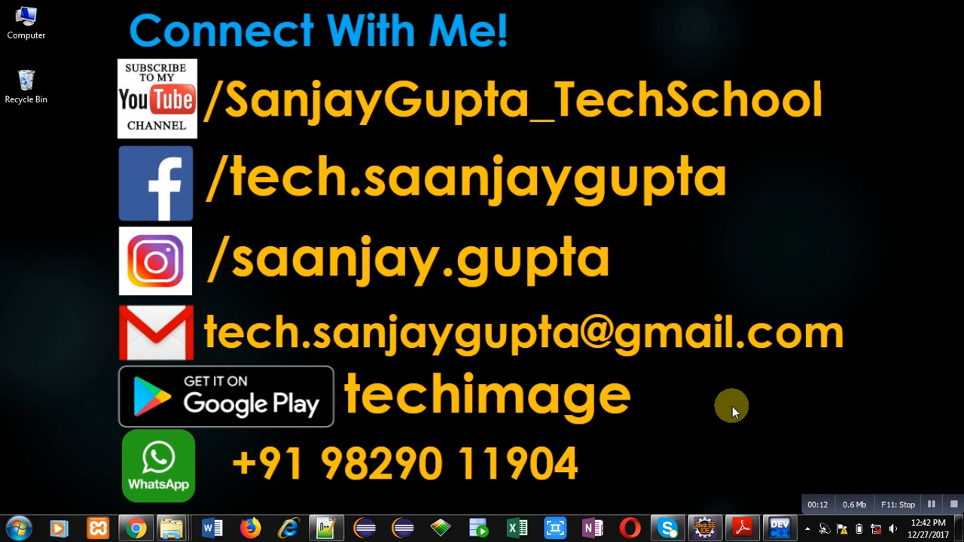
{"action": "mouse_move", "coordinate": [909, 485]}
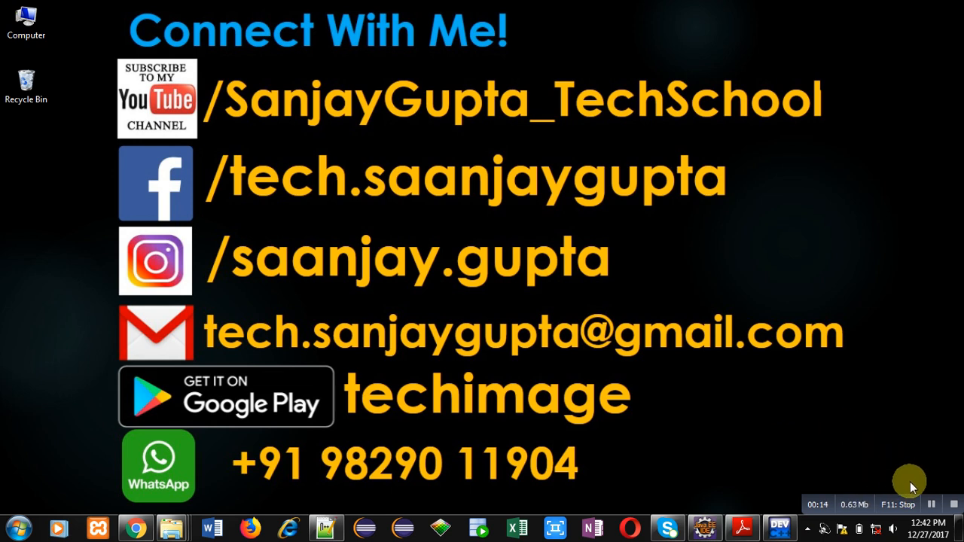
{"action": "mouse_move", "coordinate": [881, 476]}
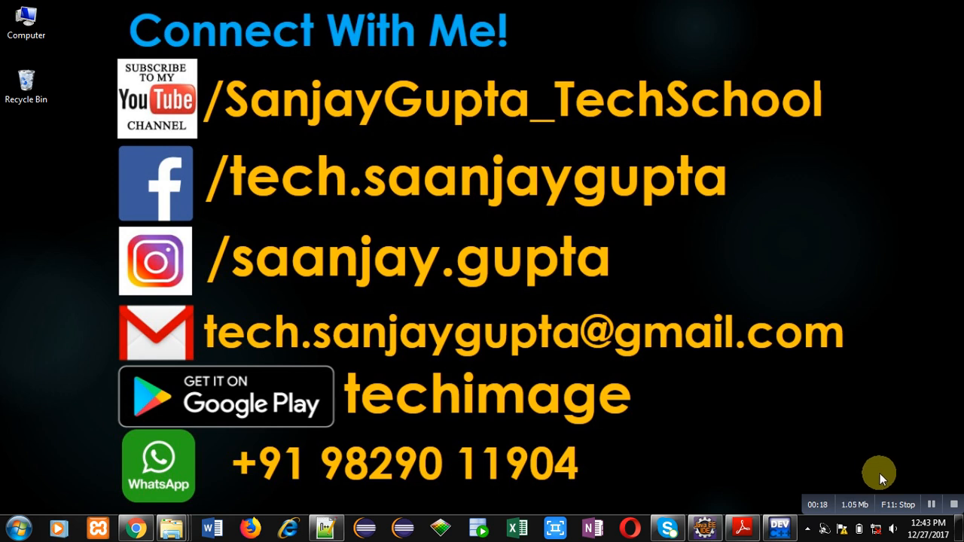
{"action": "mouse_move", "coordinate": [415, 409]}
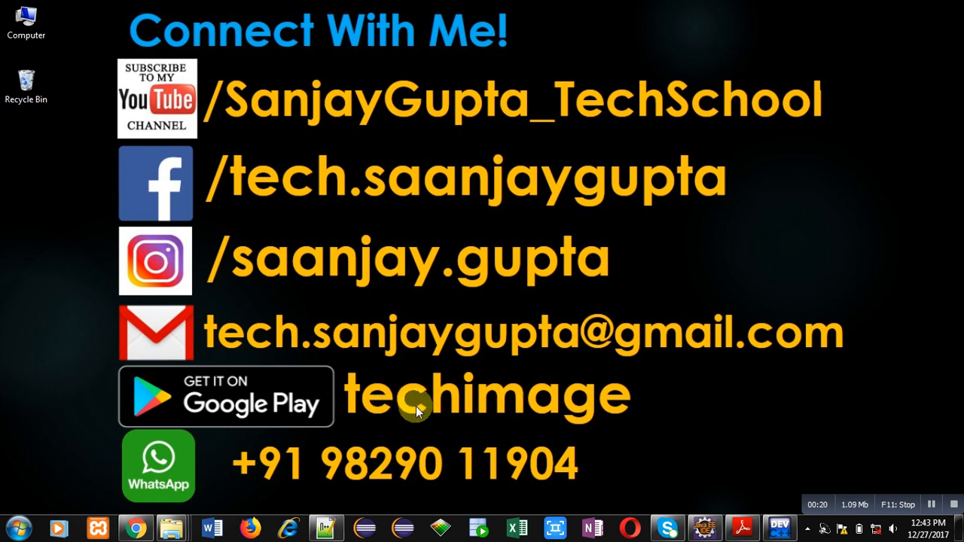
{"action": "mouse_move", "coordinate": [490, 437]}
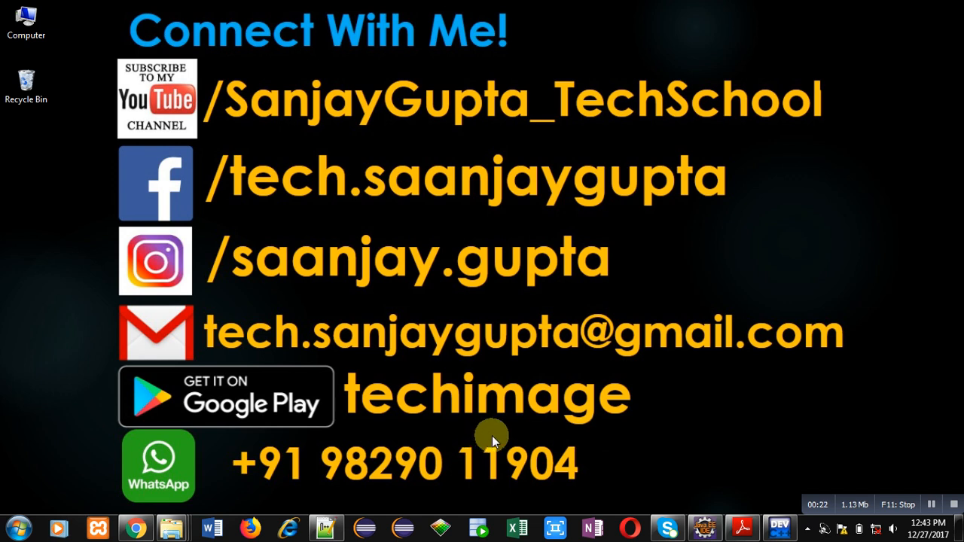
{"action": "mouse_move", "coordinate": [680, 394]}
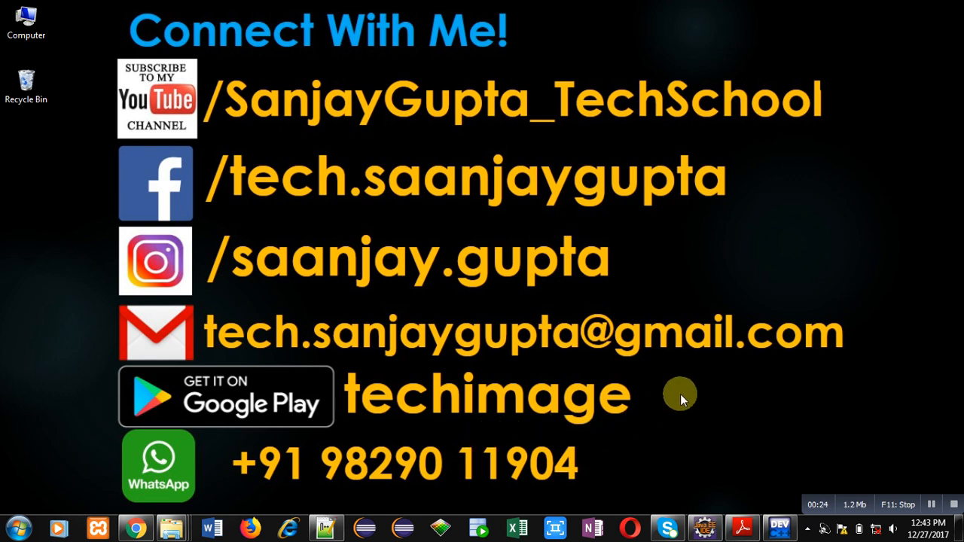
{"action": "mouse_move", "coordinate": [685, 380]}
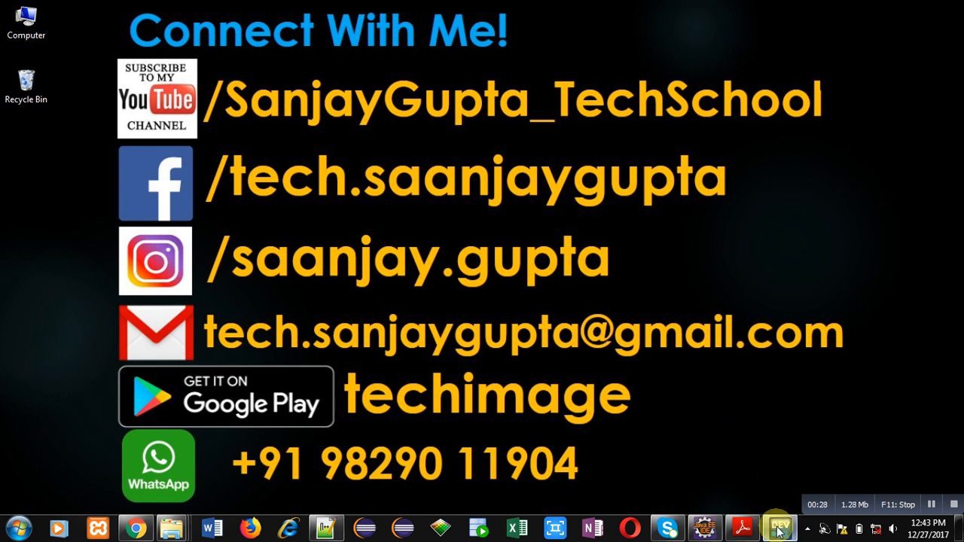
Show test1.c in Dev-C++ and walk through main: read n, call rev(n), return 0
{"action": "left_click", "coordinate": [778, 527]}
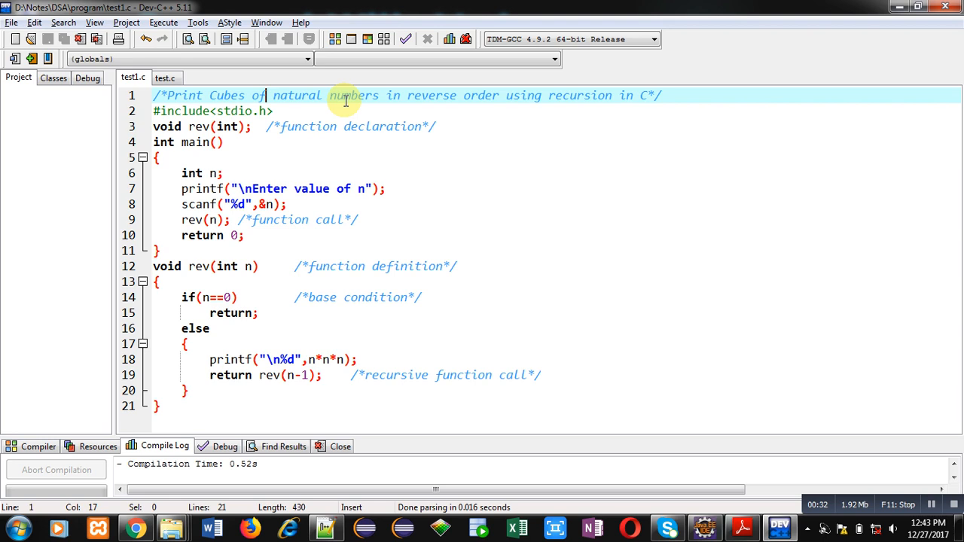
{"action": "mouse_move", "coordinate": [199, 96]}
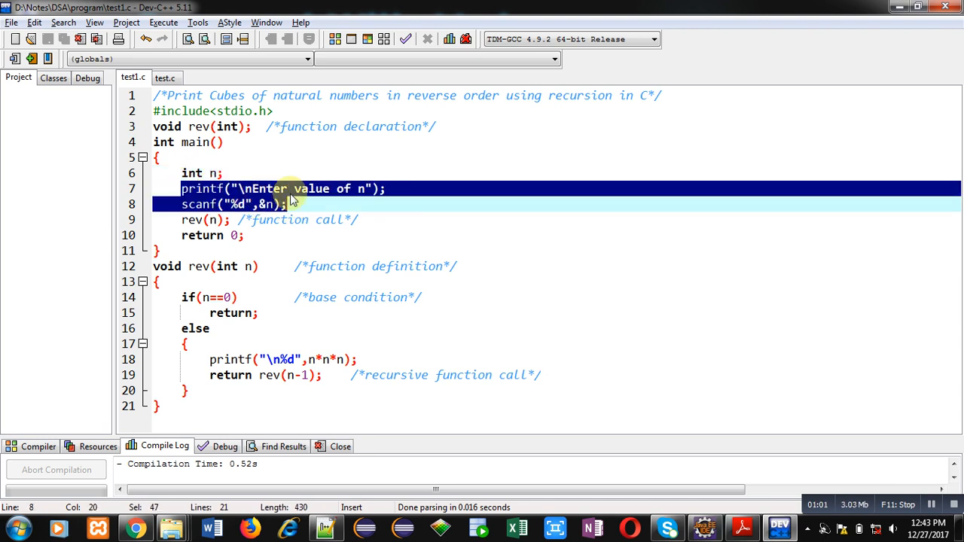
{"action": "mouse_move", "coordinate": [218, 214]}
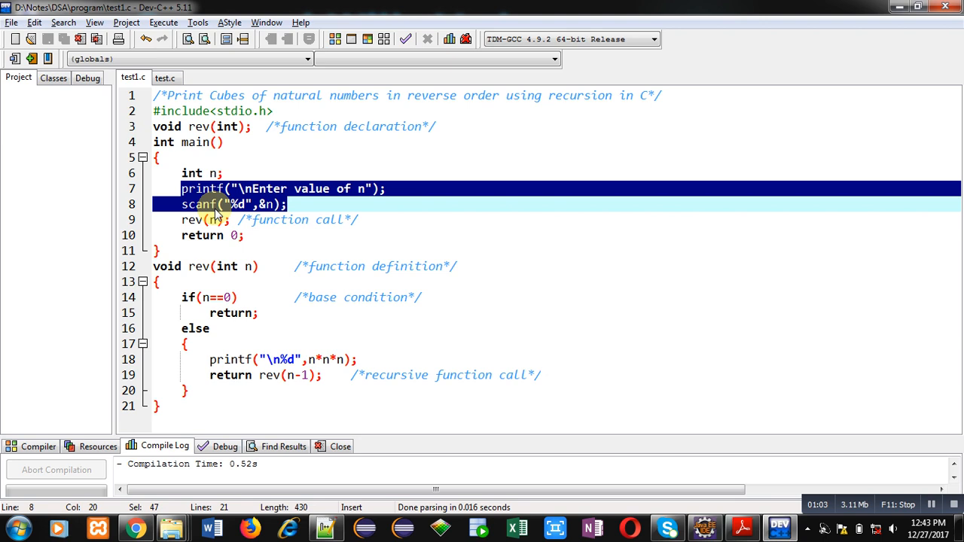
{"action": "double_click", "coordinate": [193, 220]}
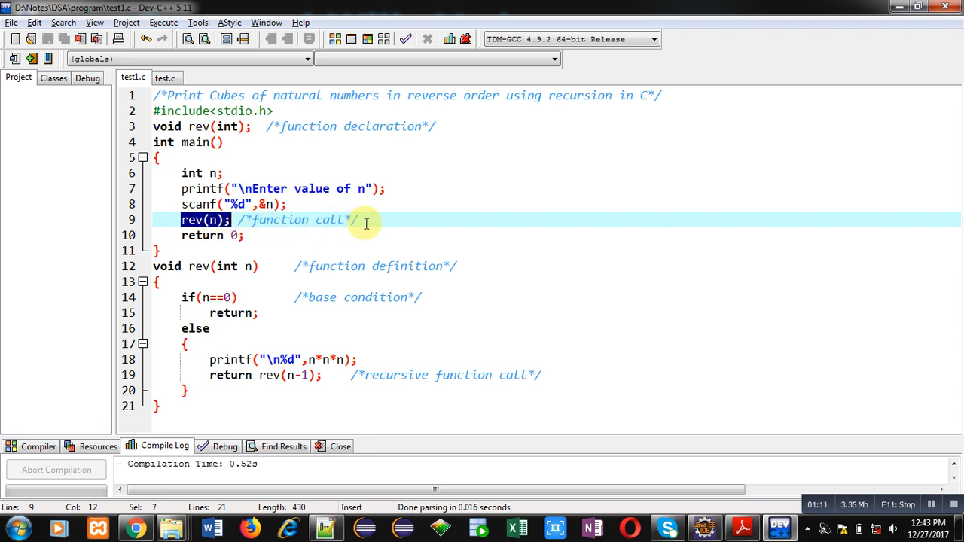
{"action": "left_click", "coordinate": [234, 235]}
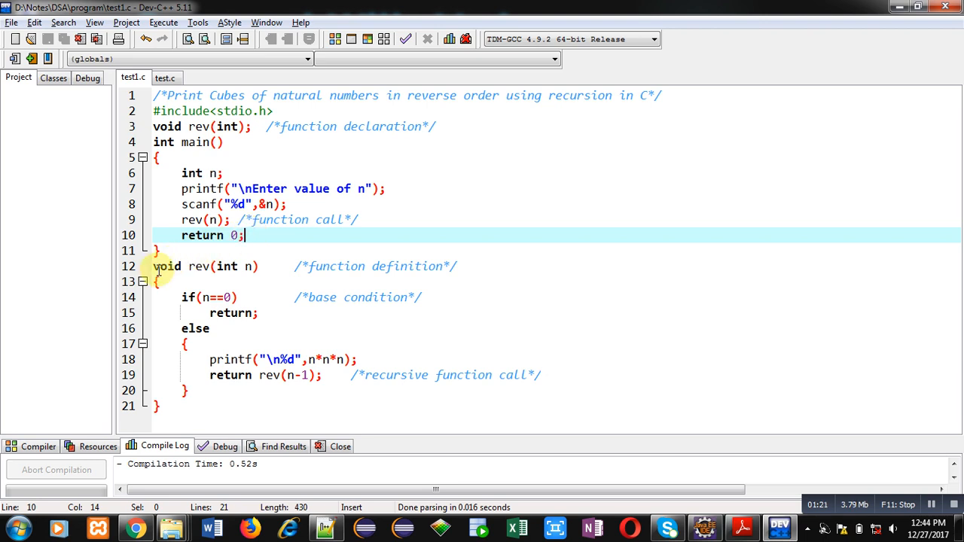
{"action": "left_click_drag", "start_coordinate": [153, 265], "coordinate": [158, 407]}
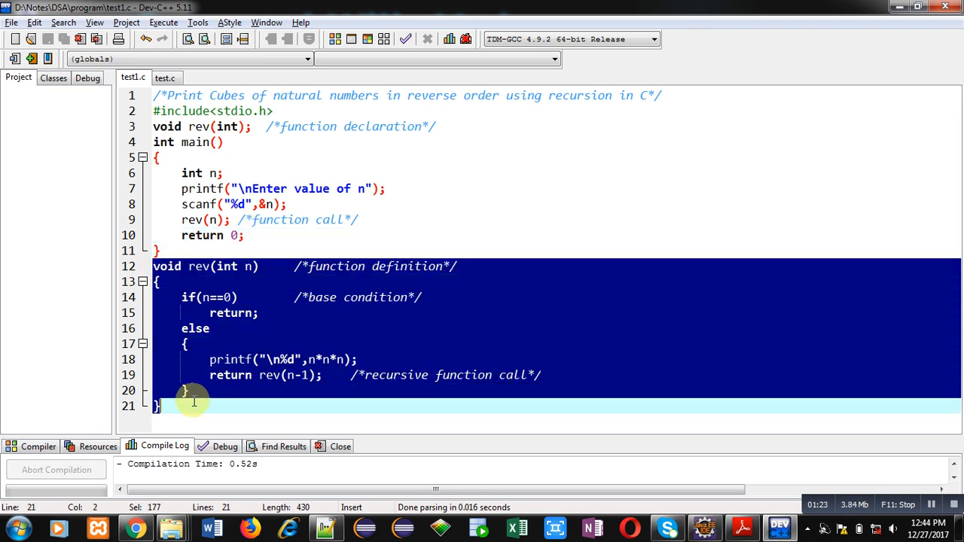
{"action": "mouse_move", "coordinate": [253, 269]}
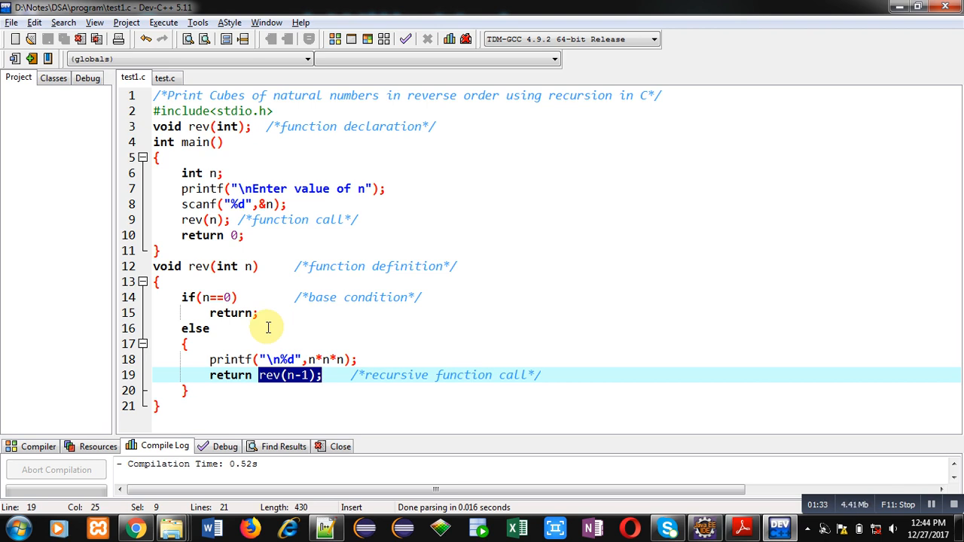
{"action": "left_click", "coordinate": [204, 296]}
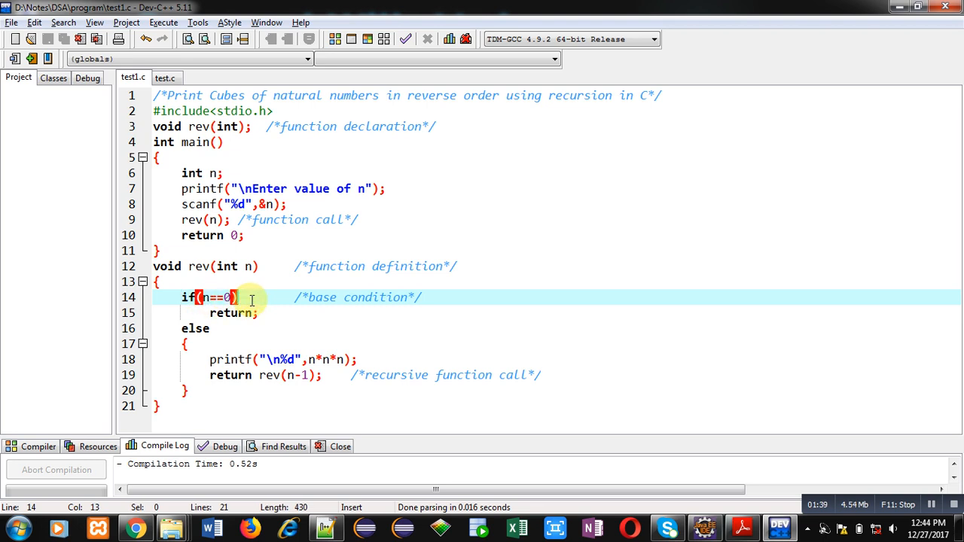
{"action": "left_click", "coordinate": [259, 311]}
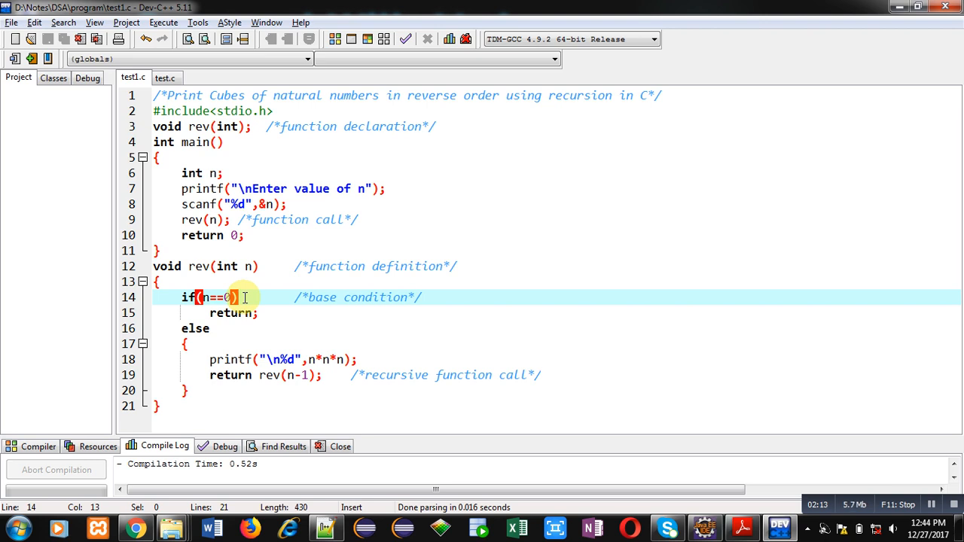
{"action": "left_click", "coordinate": [322, 375]}
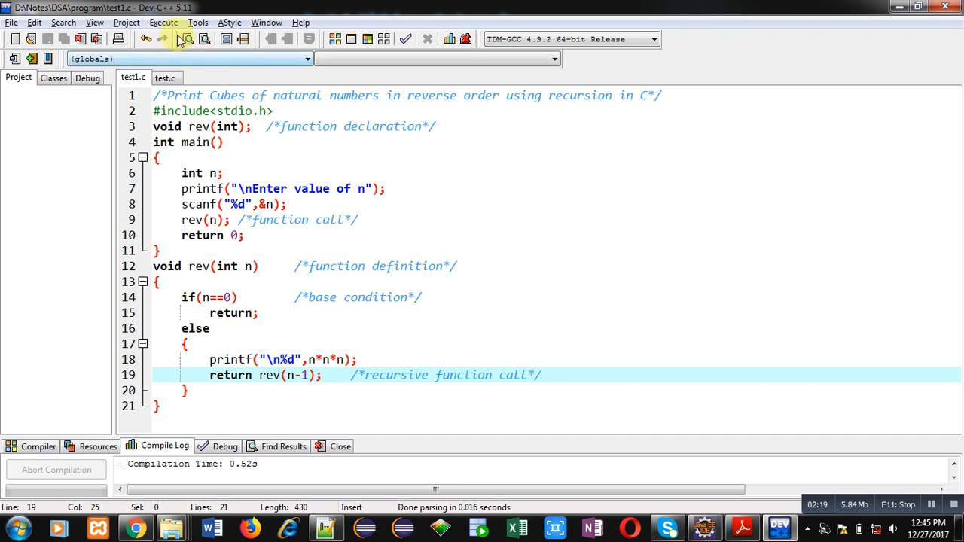
Compile and run with n of 10 so cubes print from 1000 down to 1
{"action": "left_click", "coordinate": [187, 39]}
{"action": "type", "text": "10"}
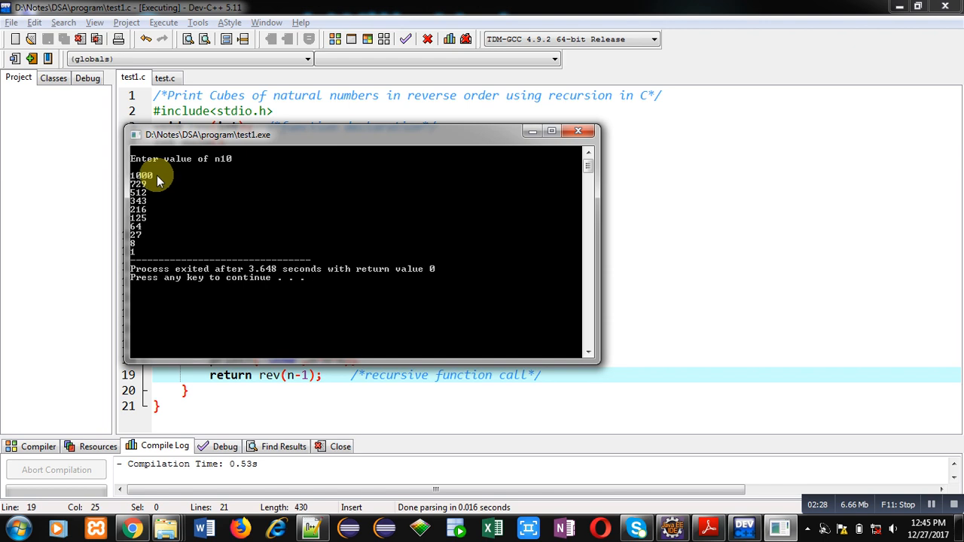
{"action": "mouse_move", "coordinate": [158, 202]}
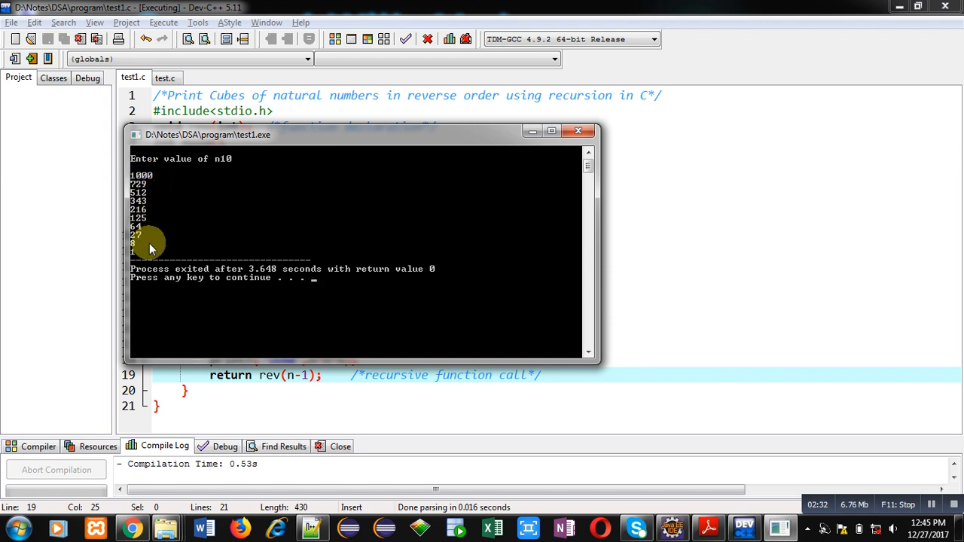
{"action": "mouse_move", "coordinate": [316, 211]}
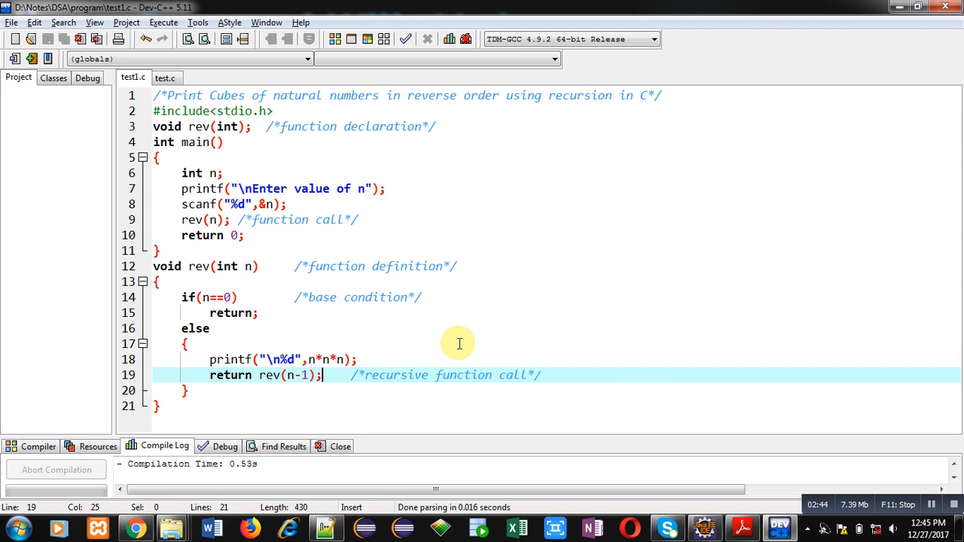
{"action": "mouse_move", "coordinate": [898, 9]}
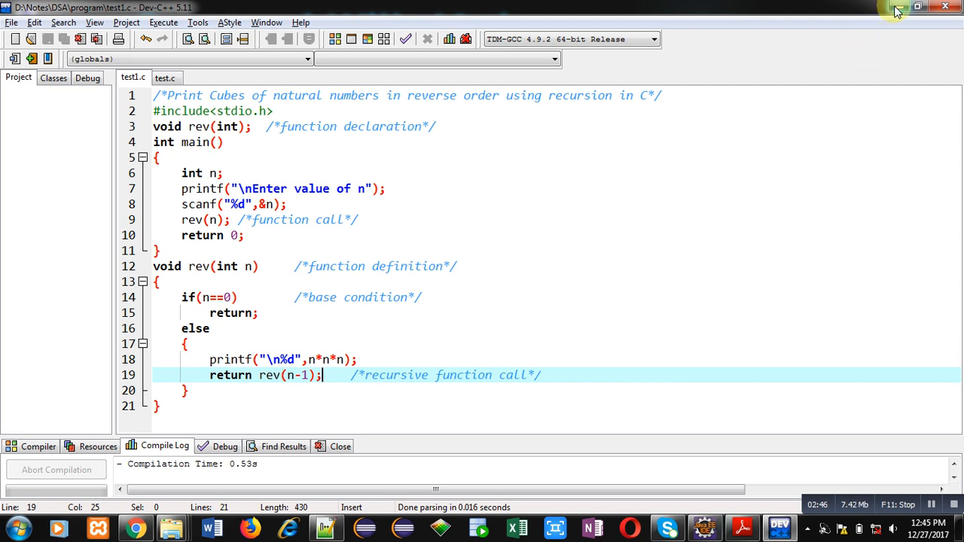